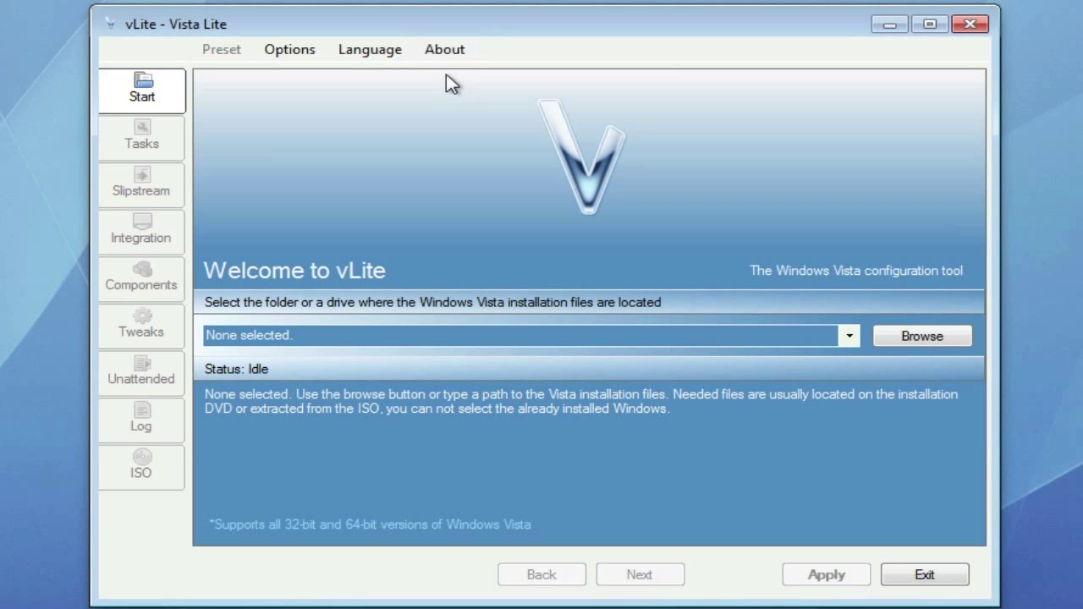
mouse_move(308, 35)
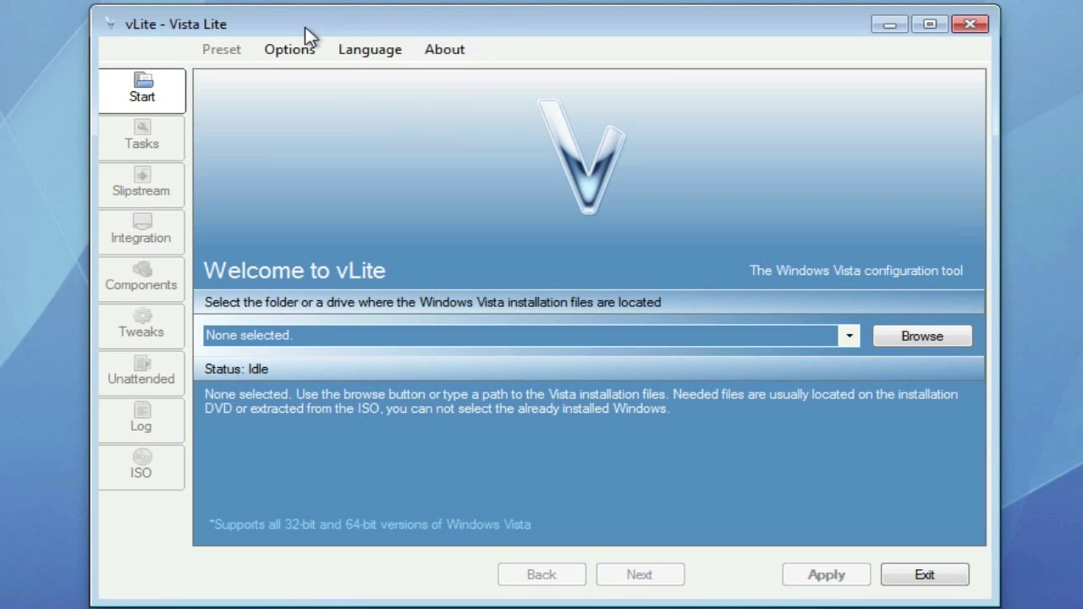
mouse_move(561, 27)
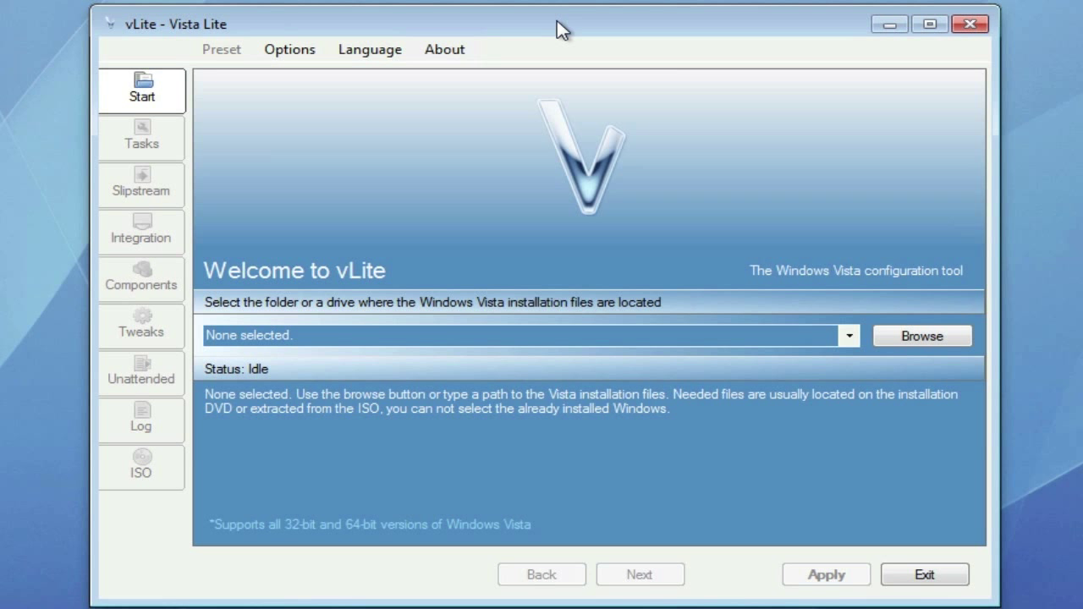
mouse_move(498, 335)
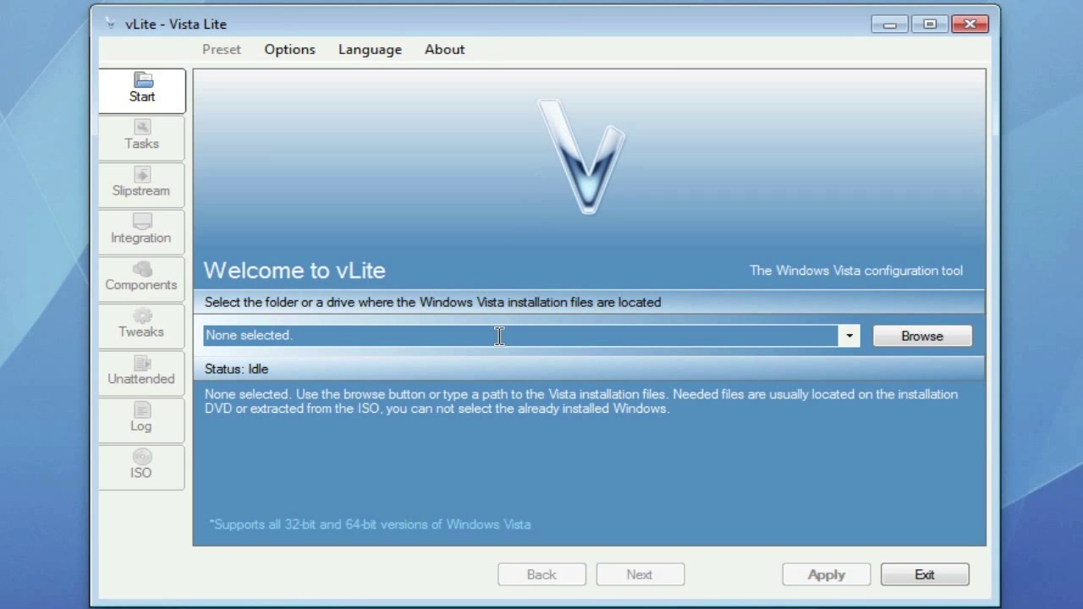
Browse to the Windows 7 Boot Drive folder so the Ultimate 32-bit image loads
left_click(921, 335)
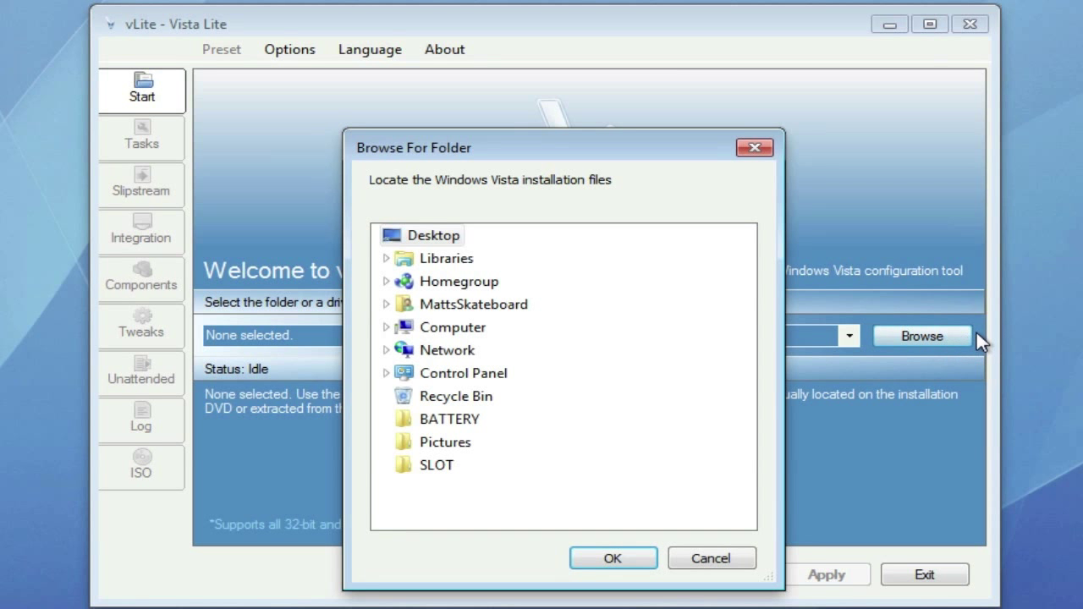
mouse_move(438, 245)
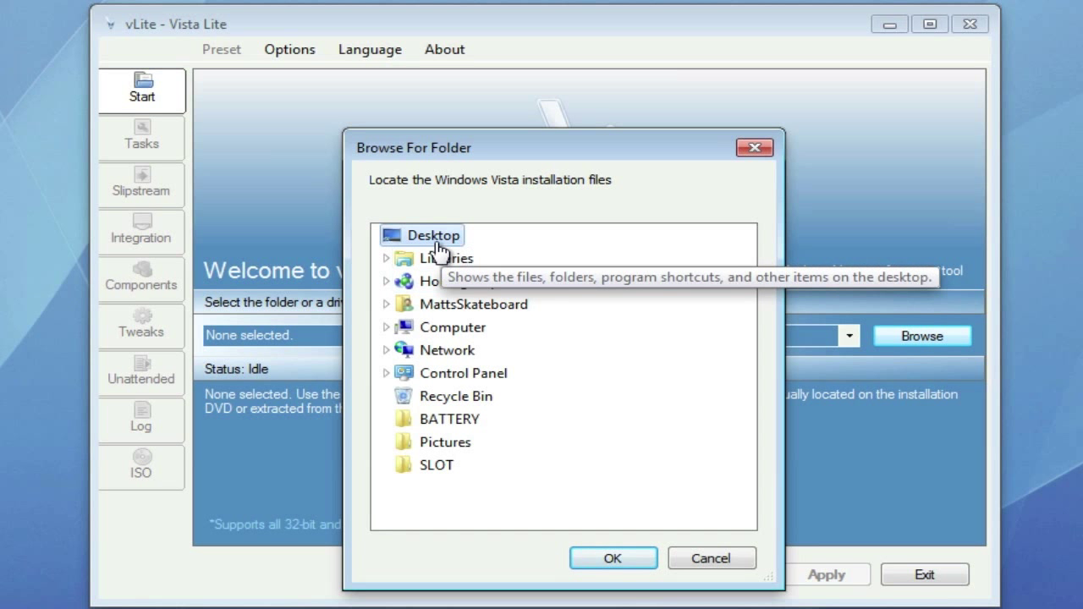
left_click(612, 559)
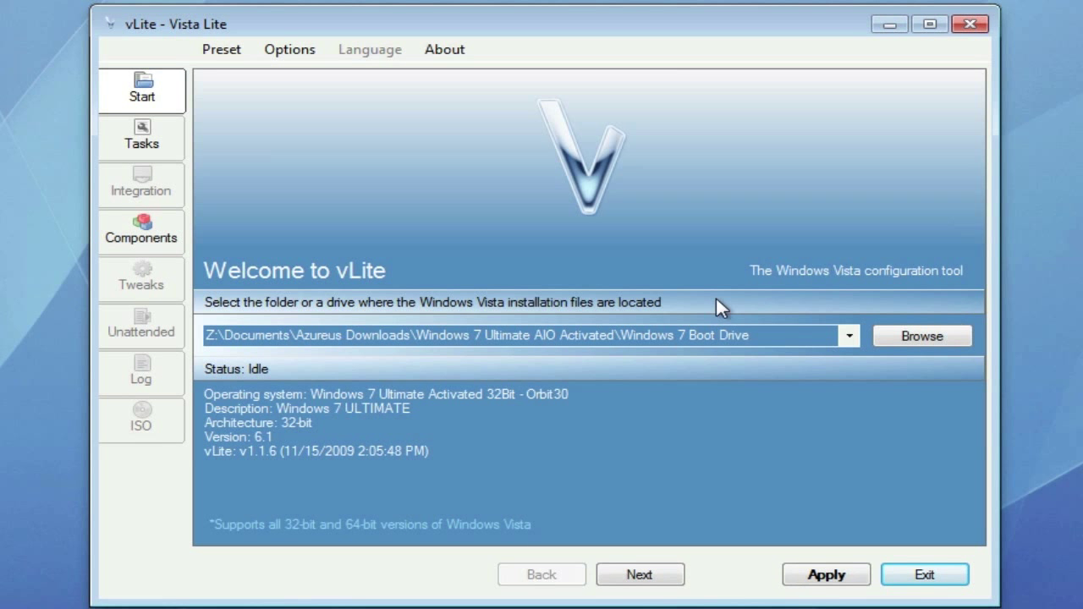
mouse_move(849, 474)
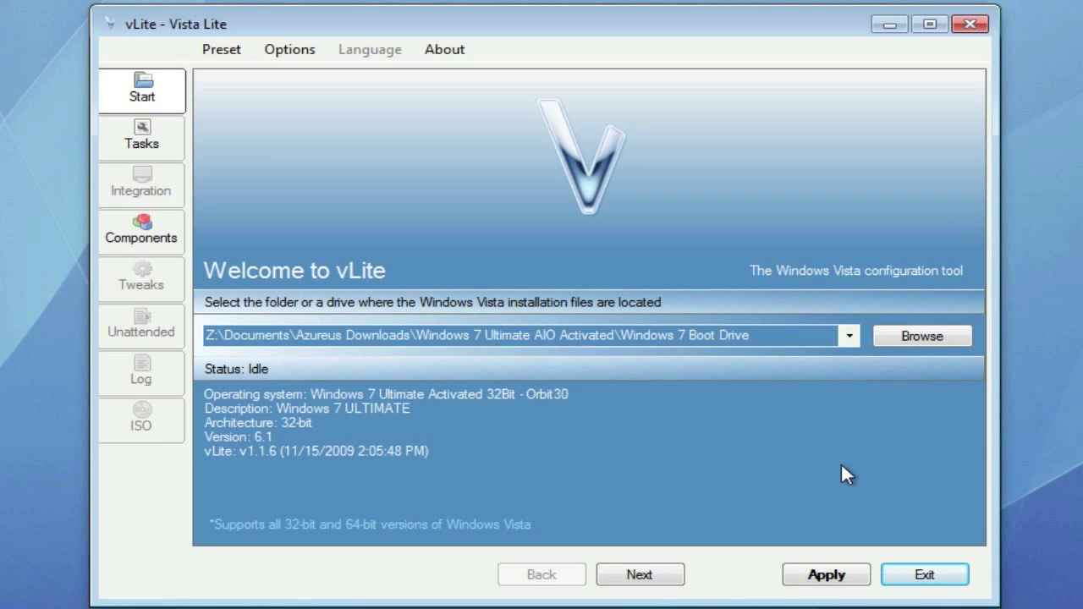
mouse_move(770, 447)
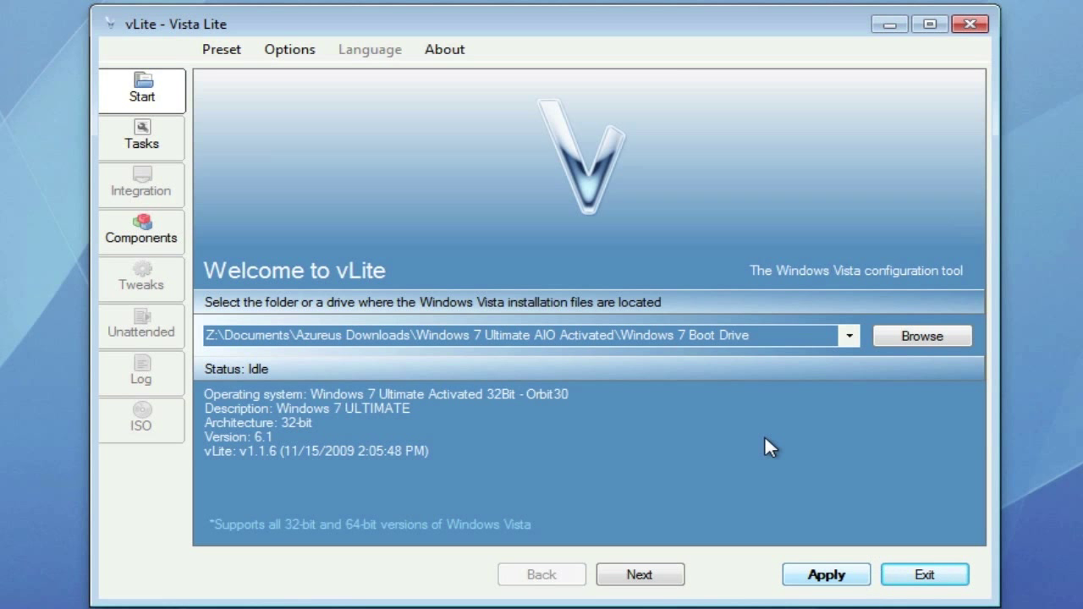
Keep Components and Bootable ISO tasks, accept default compatibility, and show the component list
left_click(140, 138)
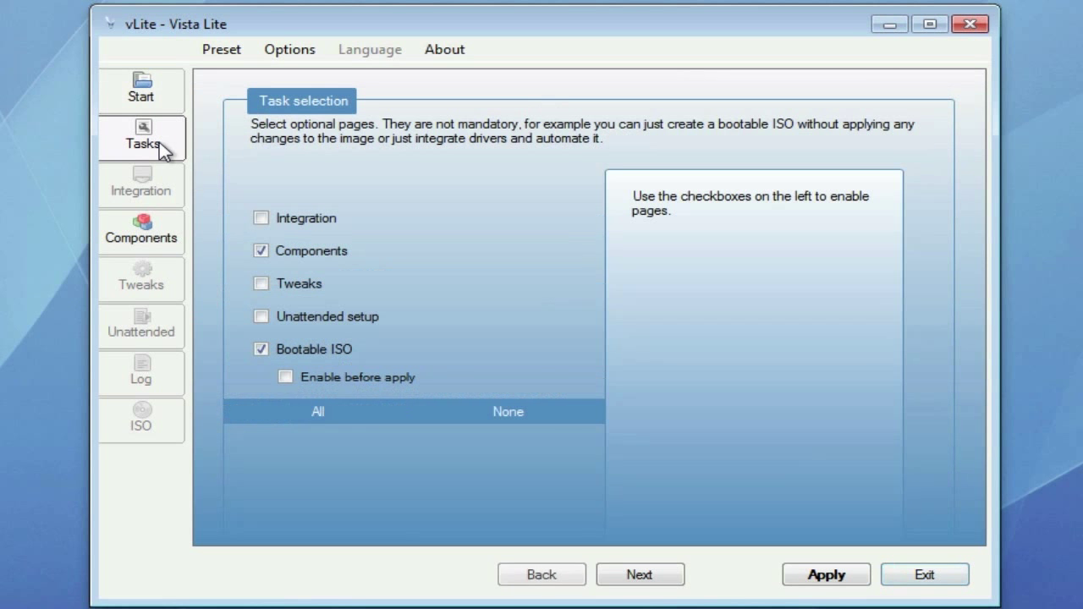
left_click(311, 251)
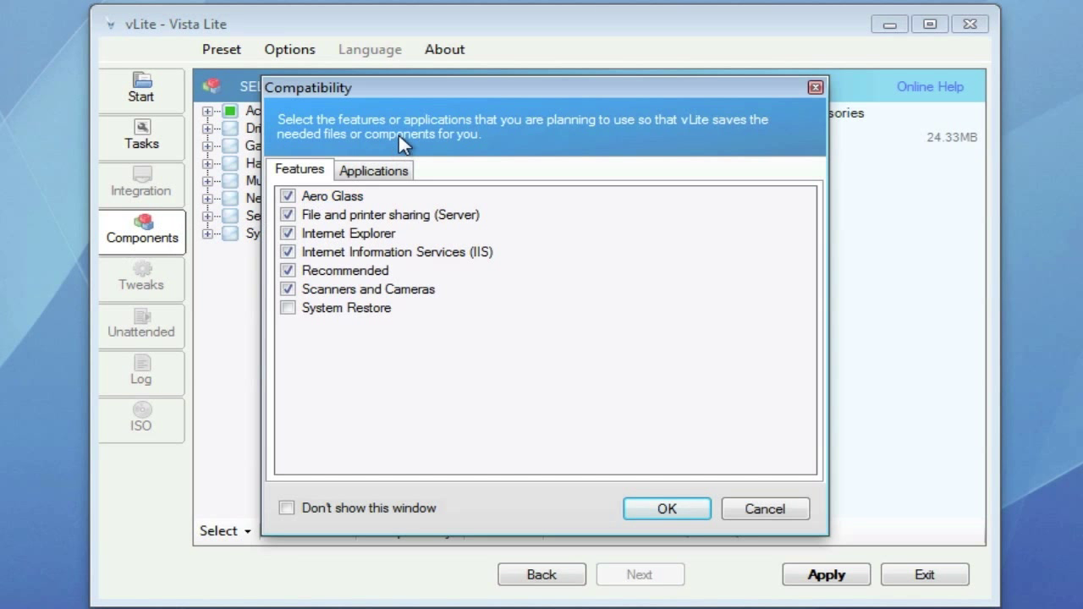
mouse_move(582, 176)
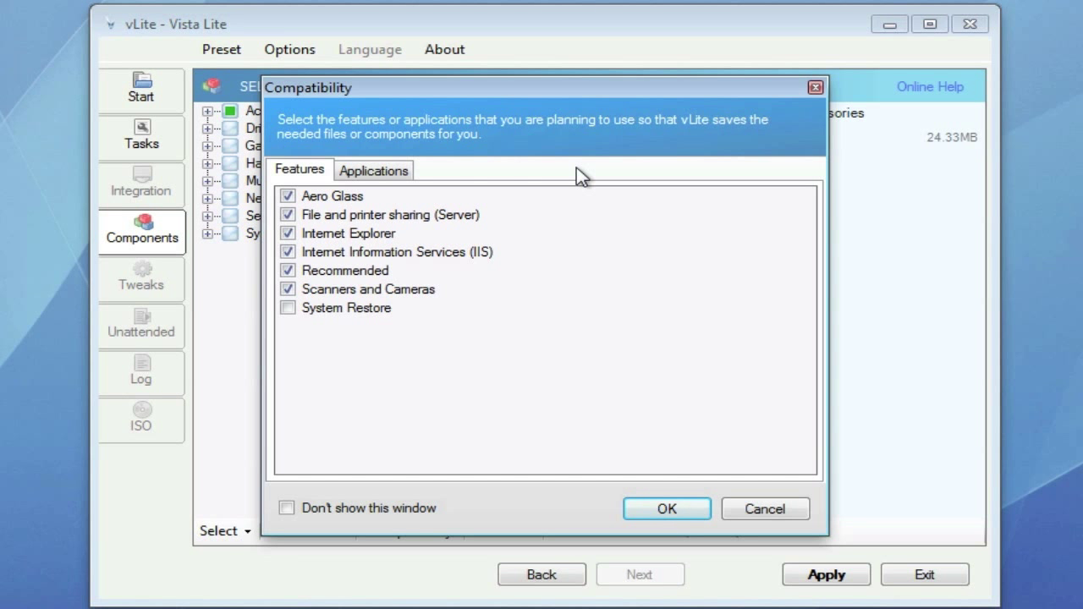
mouse_move(586, 190)
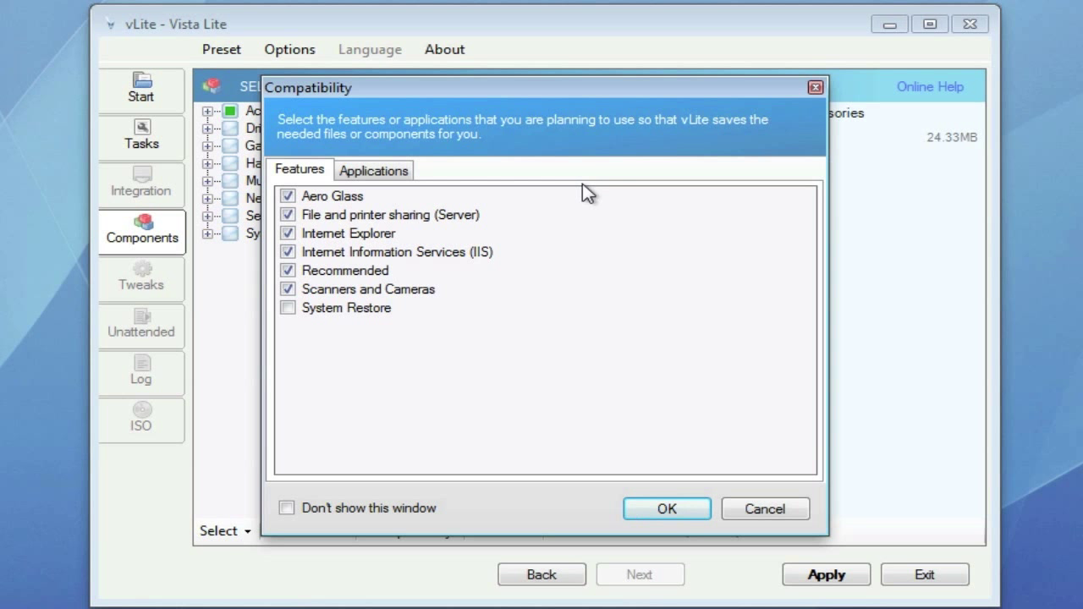
left_click(667, 508)
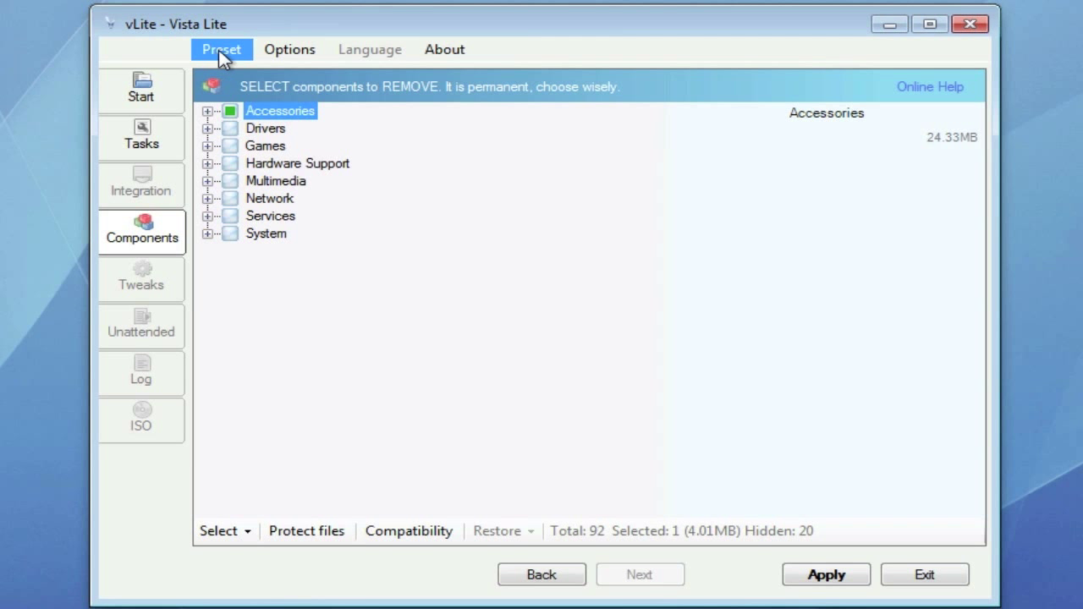
Browse from Computer through Program Files into vLite's presets folder in Explorer
left_click(970, 23)
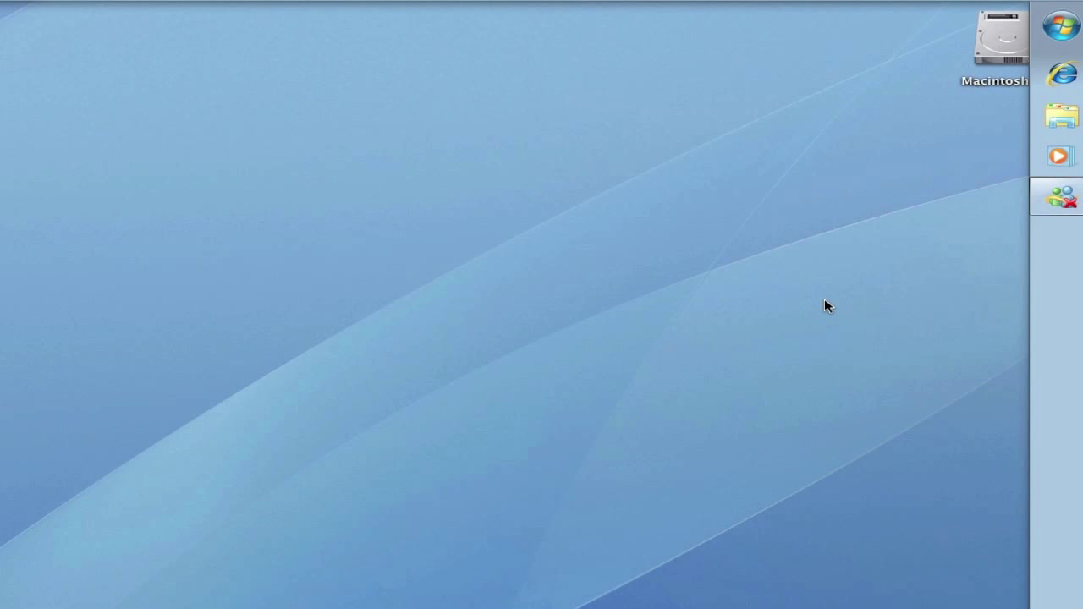
mouse_move(1036, 51)
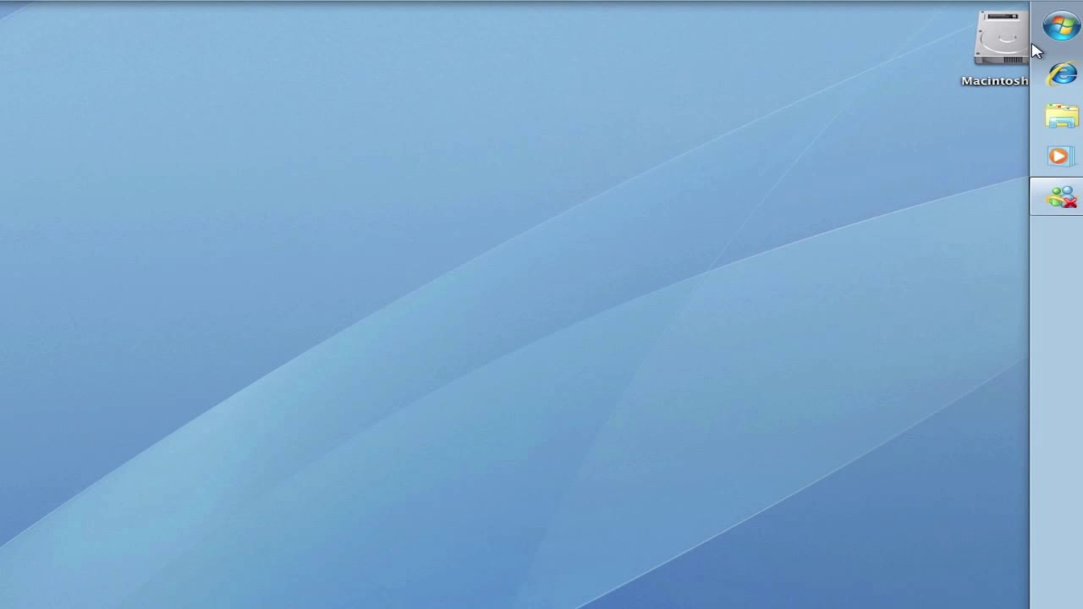
left_click(1070, 10)
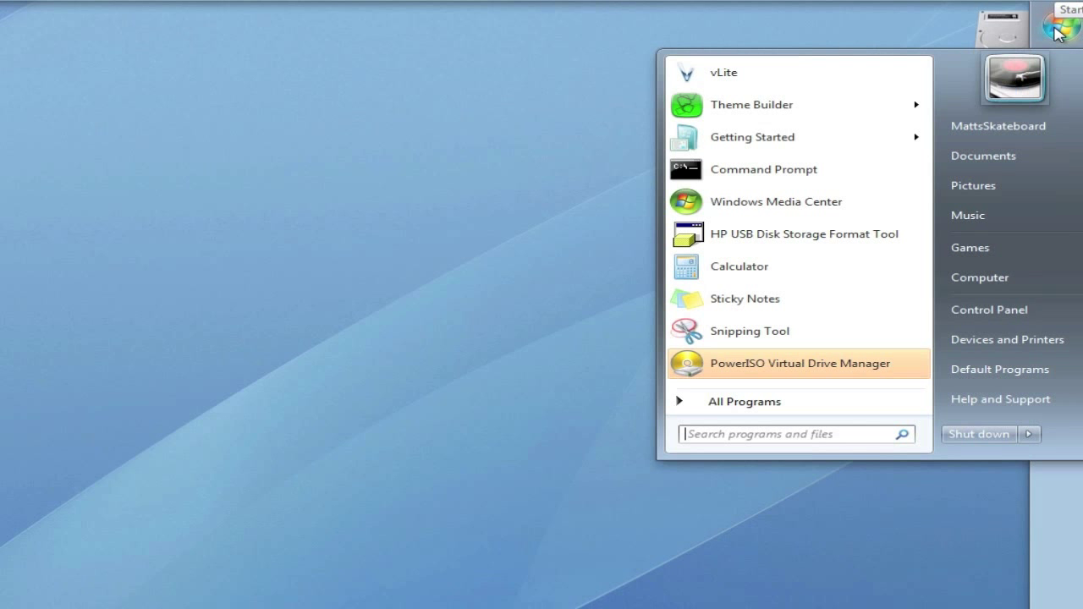
mouse_move(1007, 339)
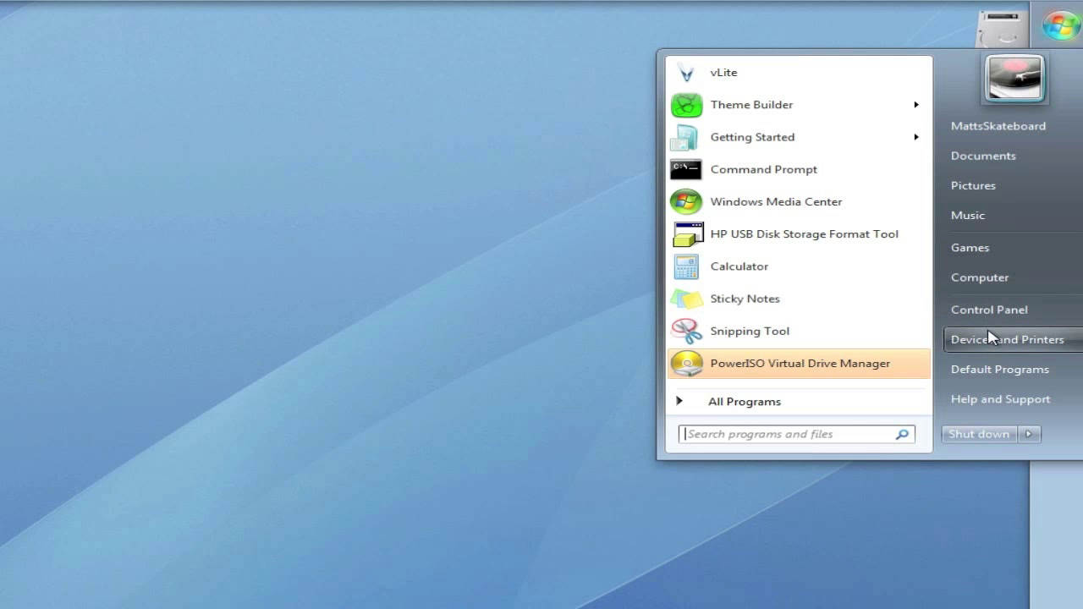
left_click(980, 278)
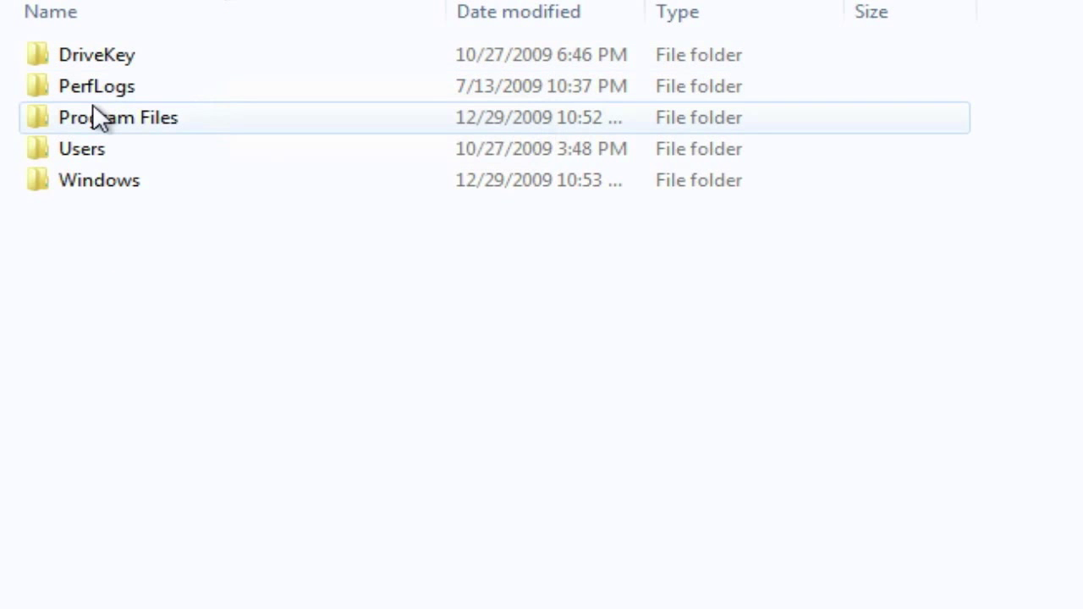
double_click(119, 117)
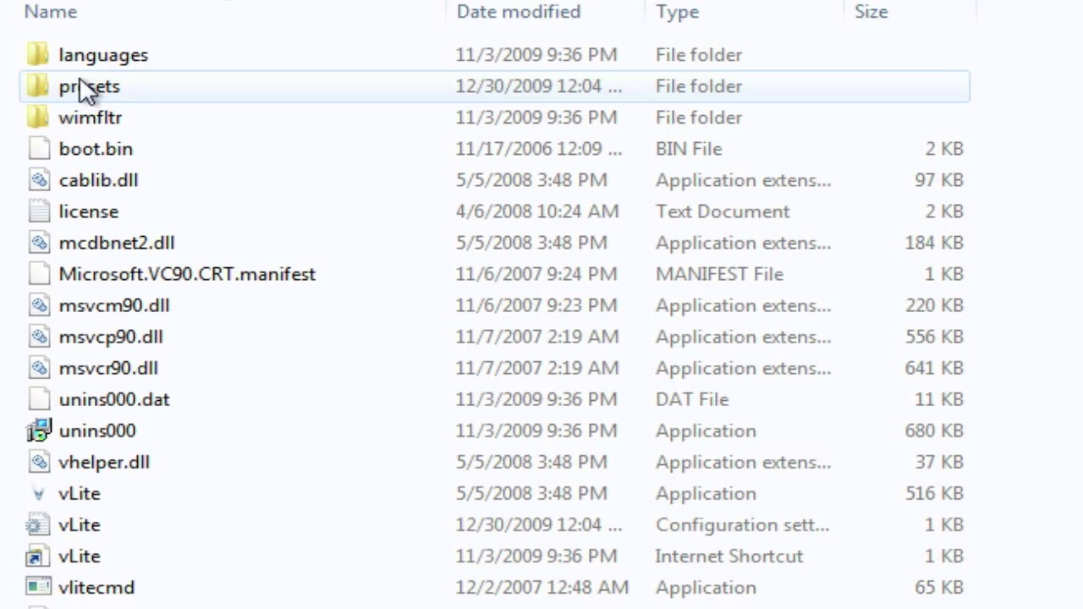
double_click(88, 84)
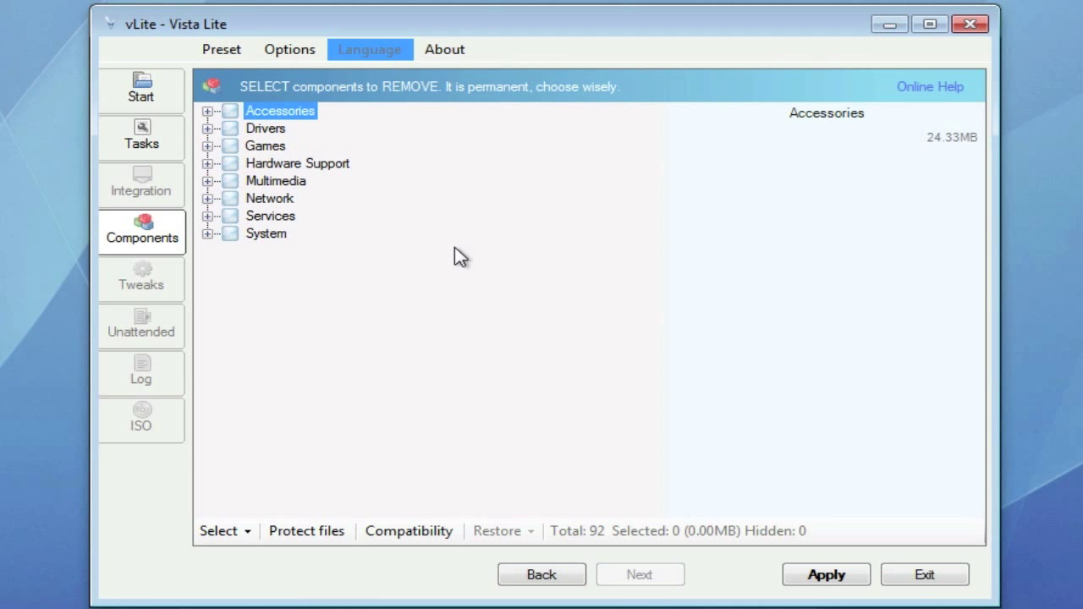
Apply the changes using the 'Rebuild one (Ultimate)' method to start processing
left_click(826, 576)
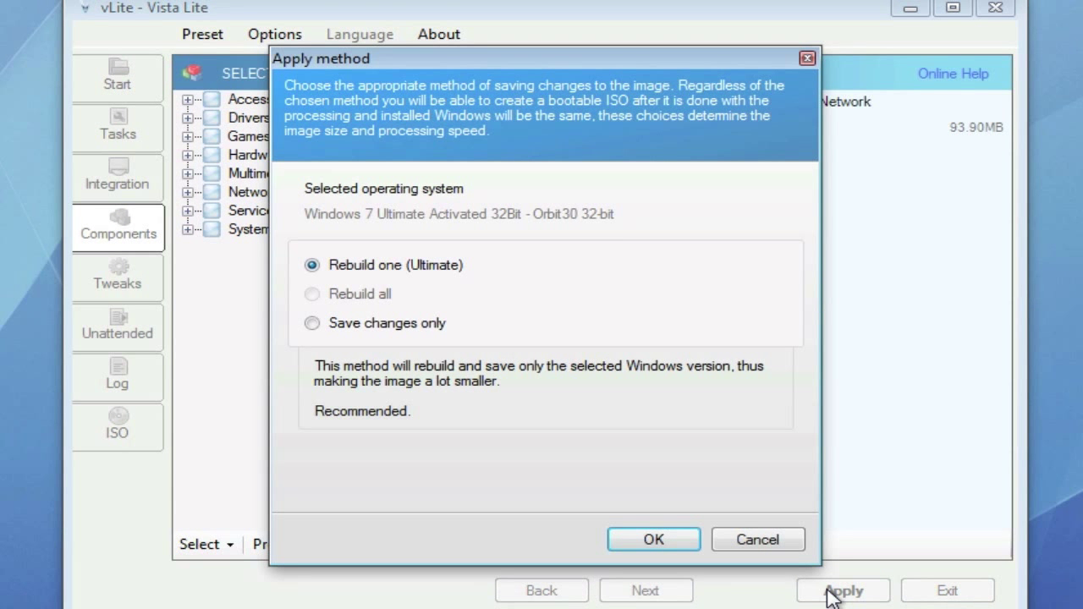
mouse_move(495, 281)
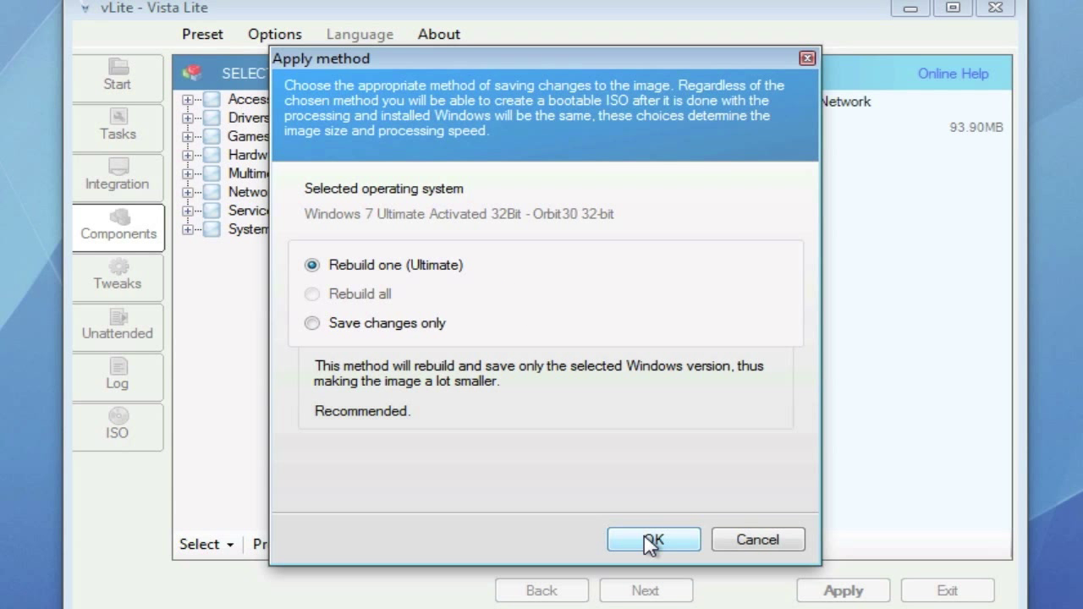
left_click(653, 538)
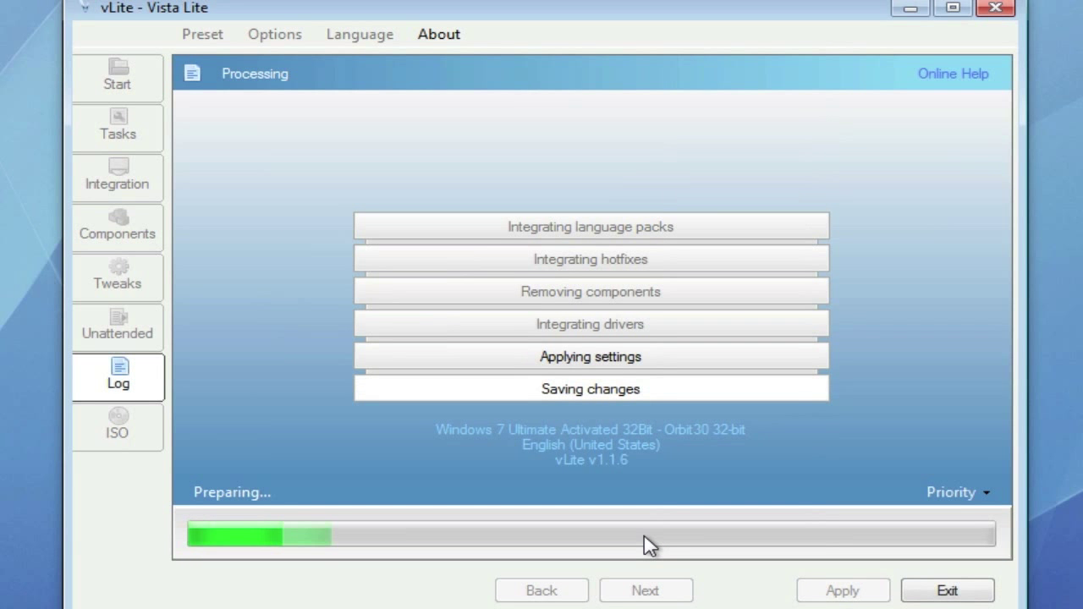